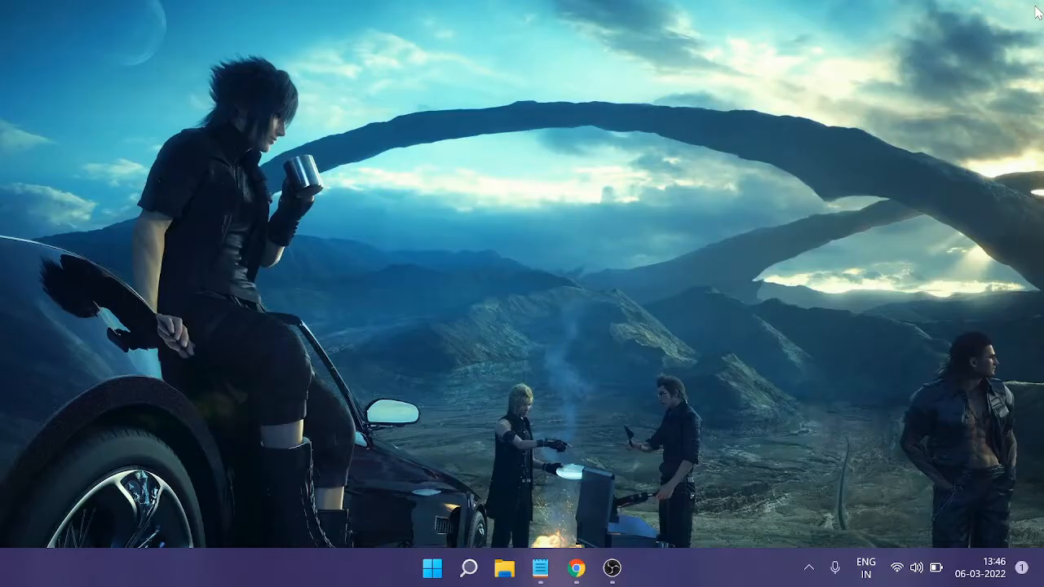
pyautogui.moveTo(756, 231)
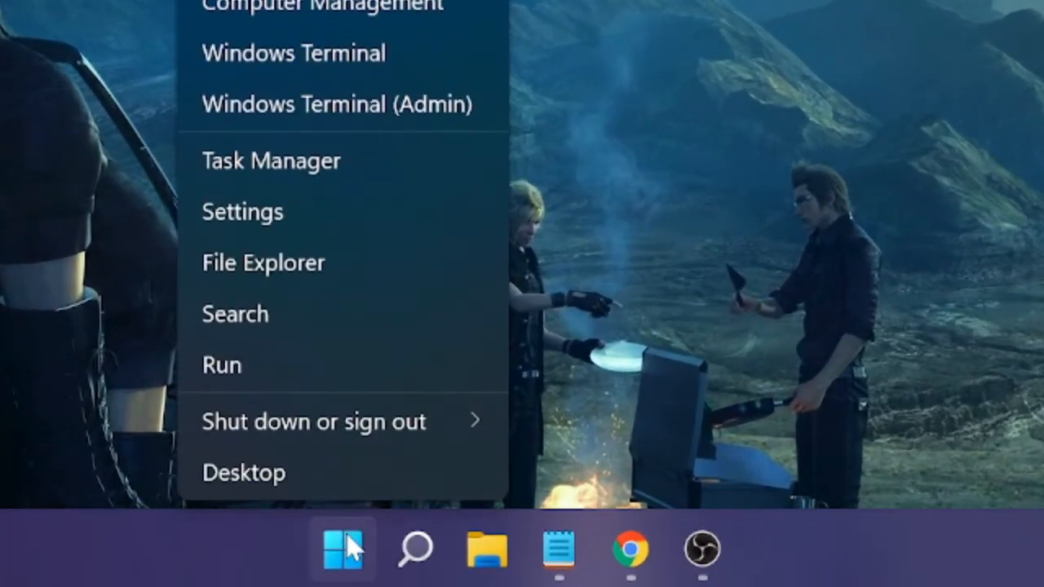
pyautogui.moveTo(399, 212)
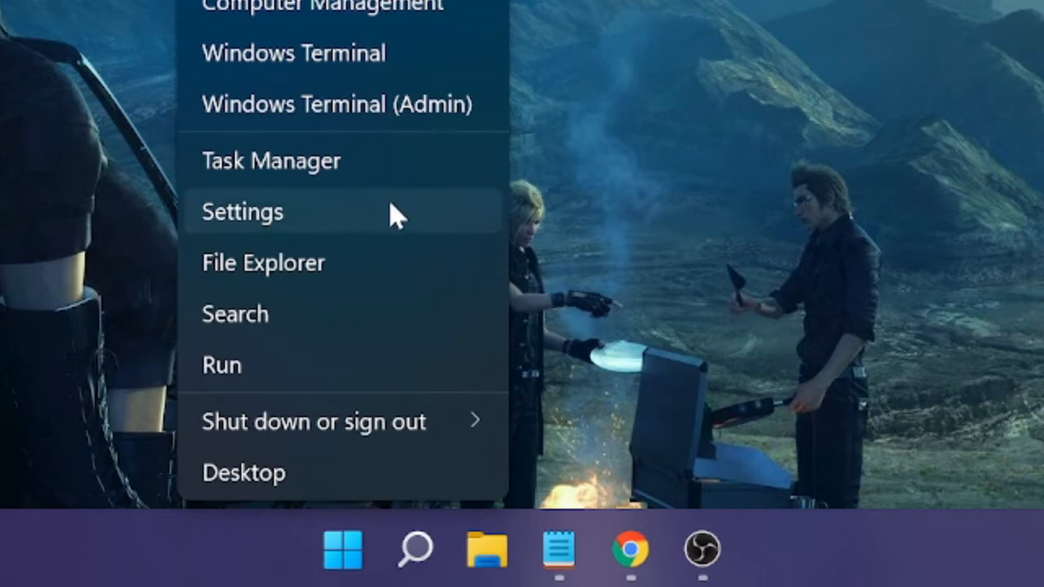
# Launch the Settings app from the Start button's quick-link menu.
pyautogui.click(241, 212)
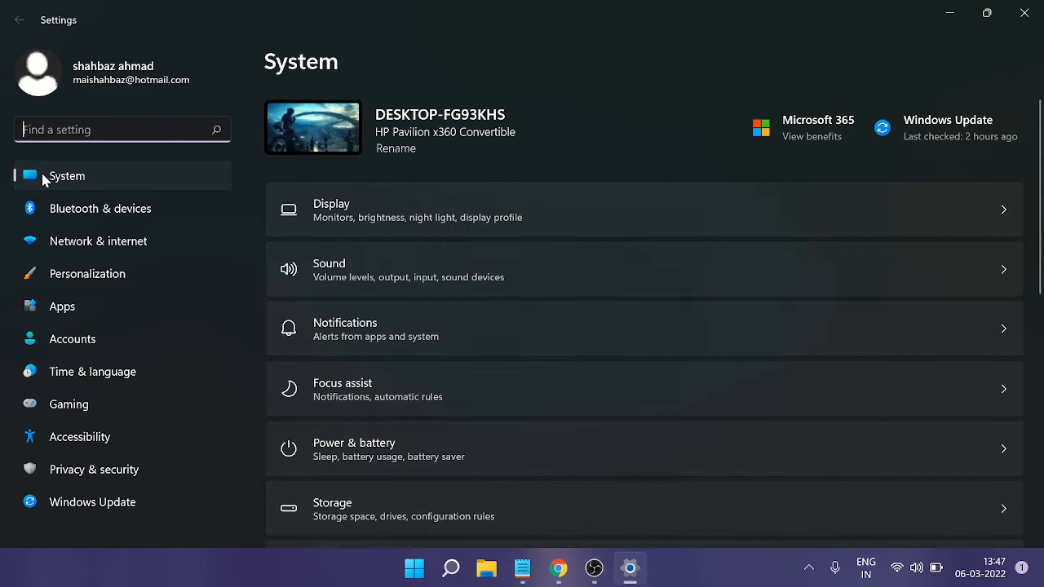
pyautogui.moveTo(98, 241)
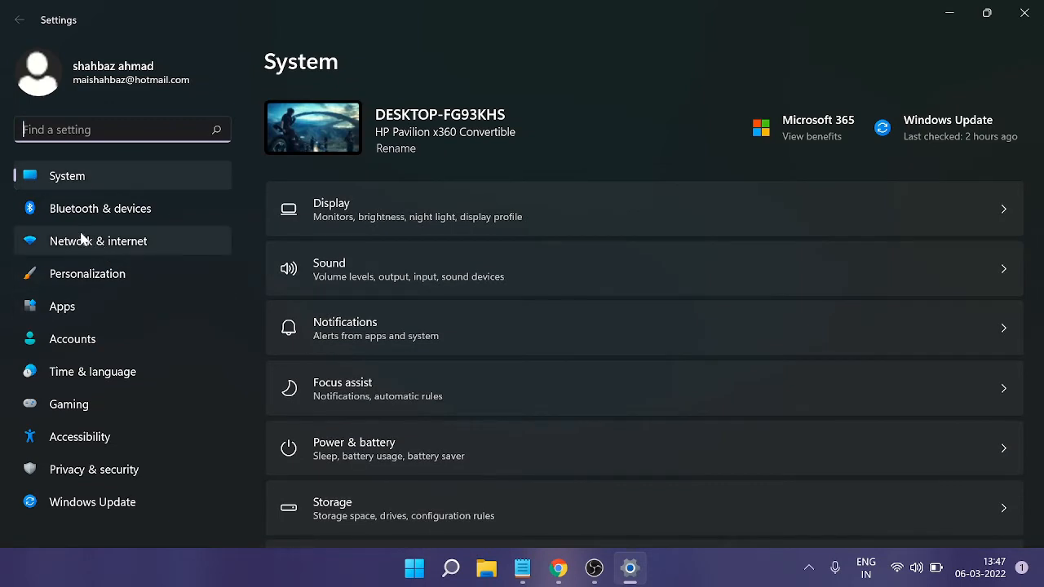
pyautogui.moveTo(88, 274)
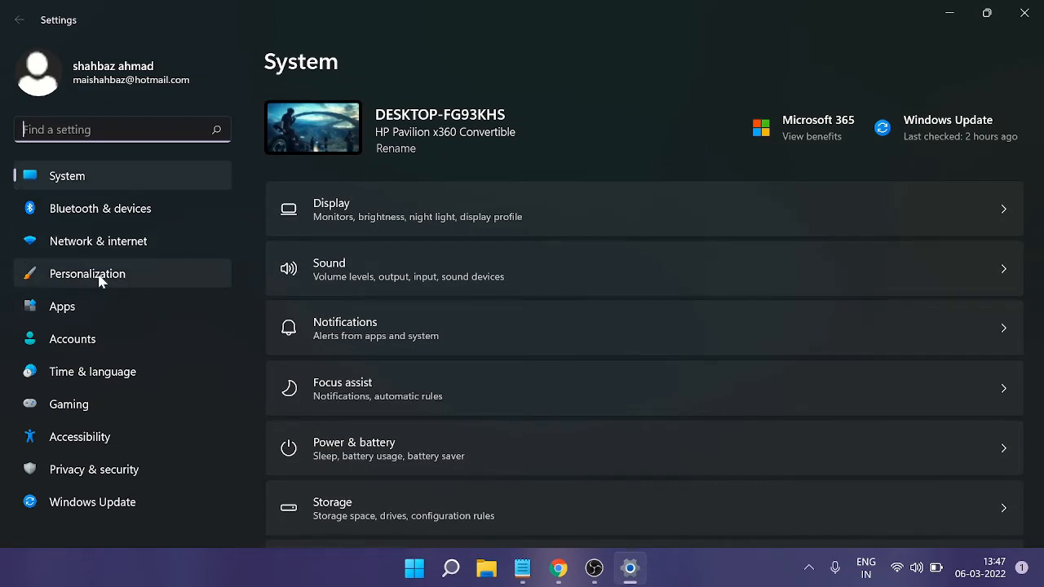
# Go to Personalization and bring the Taskbar and Start entries into view.
pyautogui.click(88, 274)
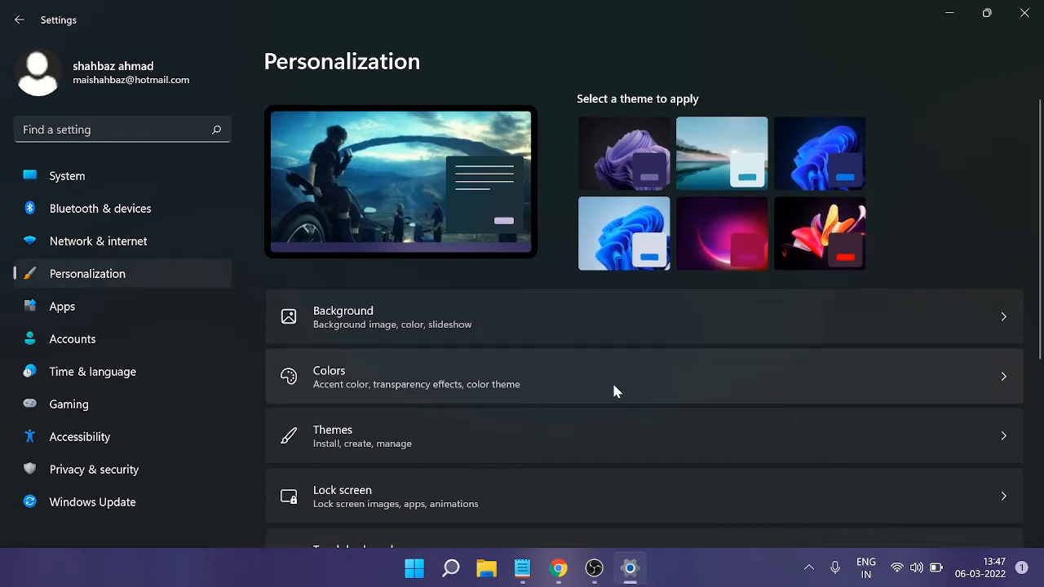
pyautogui.scroll(-3)
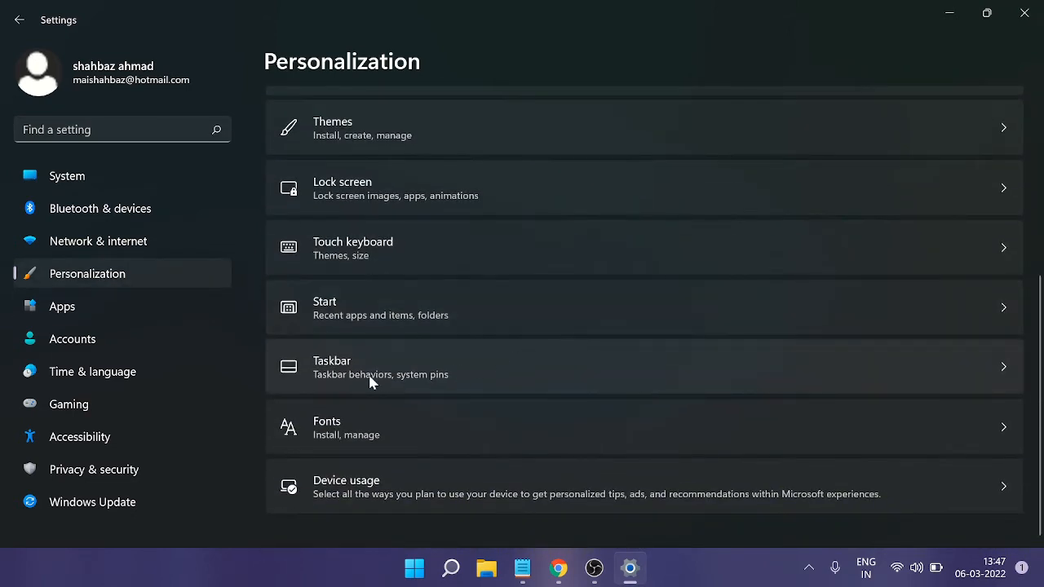
pyautogui.moveTo(352, 372)
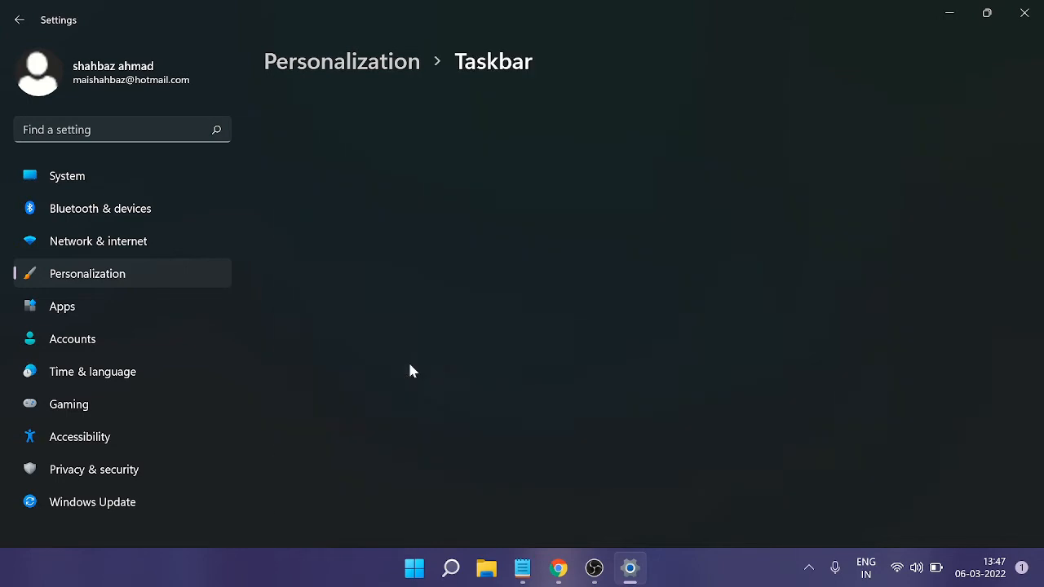
# Reach the Taskbar corner icons section with Pen menu, Touch keyboard and Virtual touchpad switches.
pyautogui.scroll(-3)
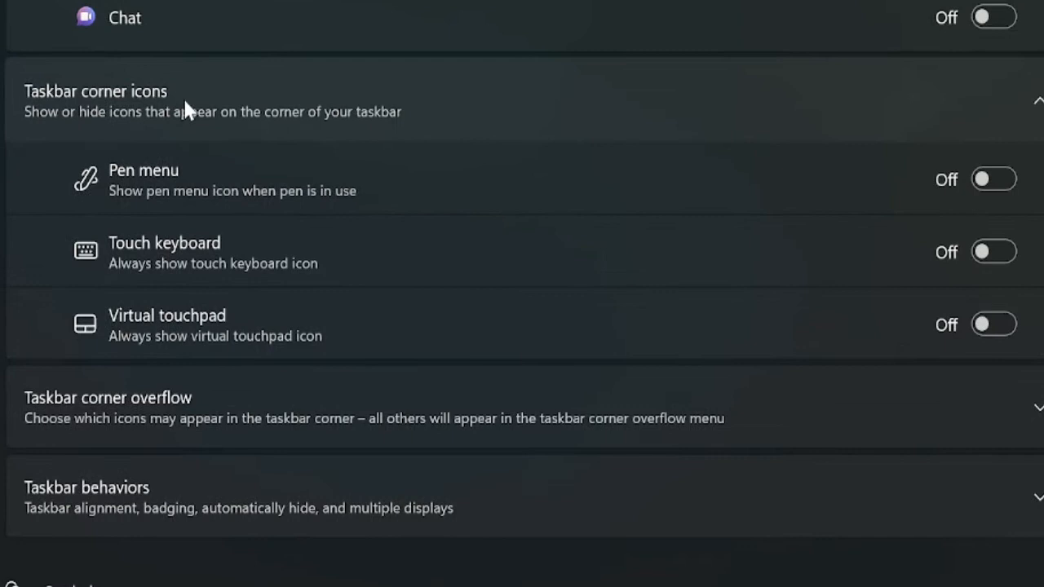
pyautogui.moveTo(196, 269)
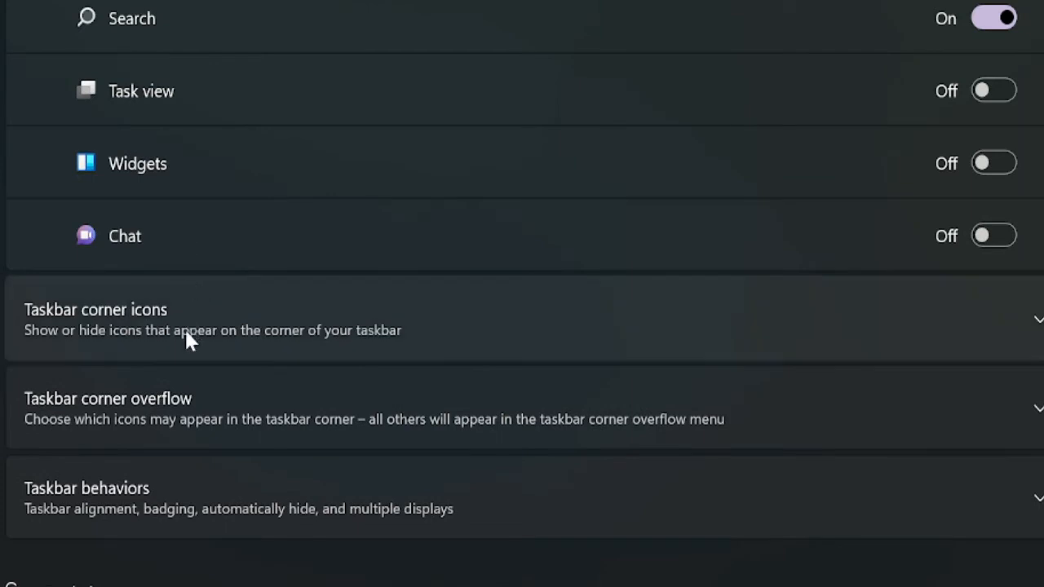
pyautogui.moveTo(85, 351)
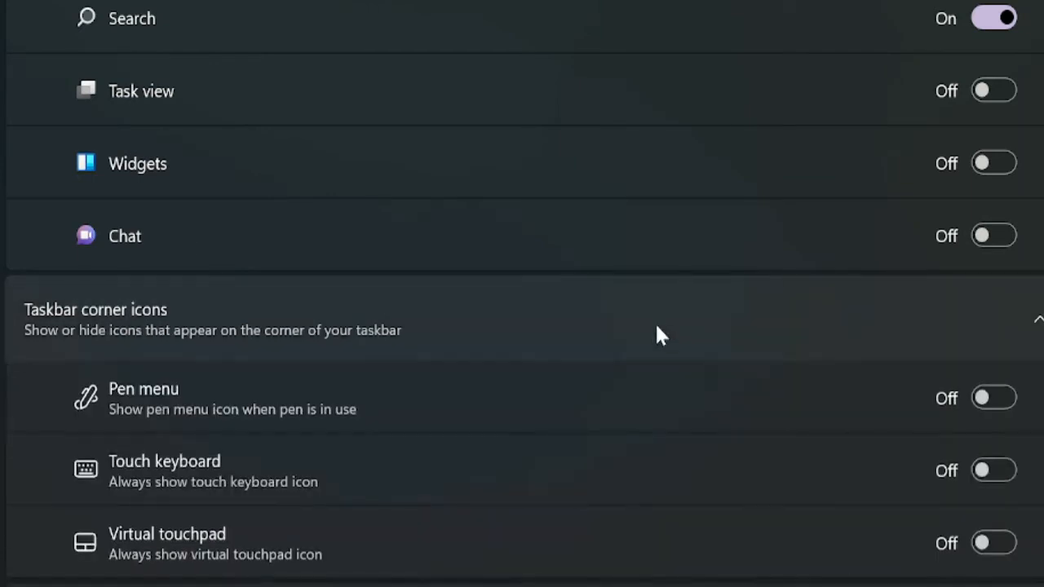
pyautogui.scroll(-3)
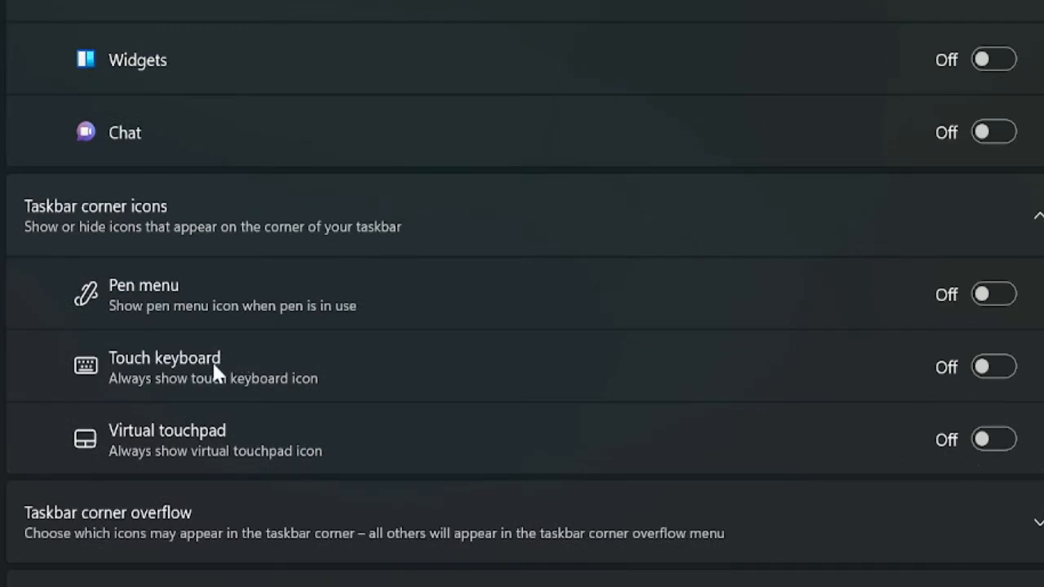
pyautogui.moveTo(370, 408)
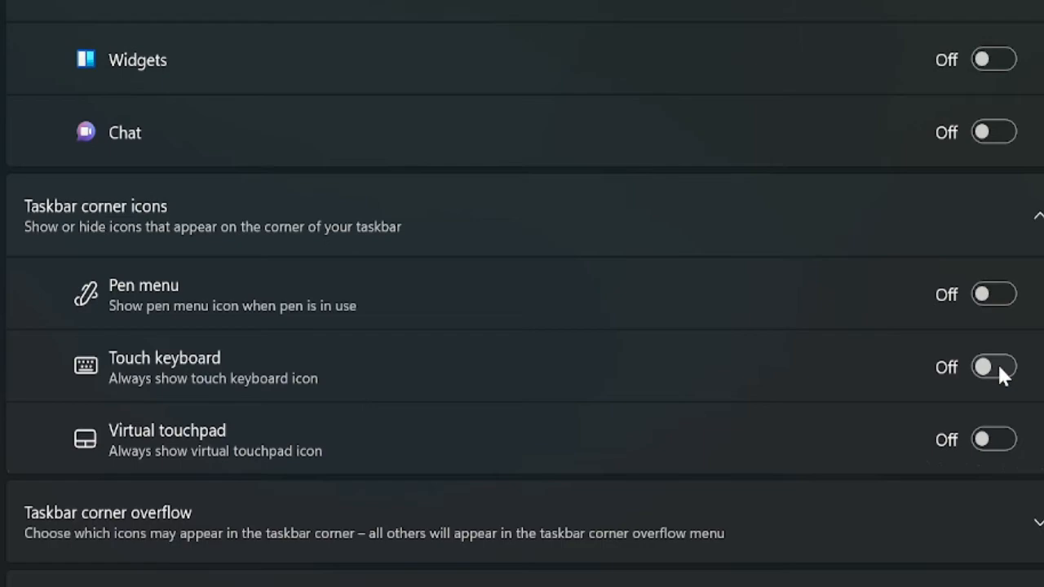
# Switch Touch keyboard On and bring up the on-screen keyboard from its new tray icon.
pyautogui.click(993, 366)
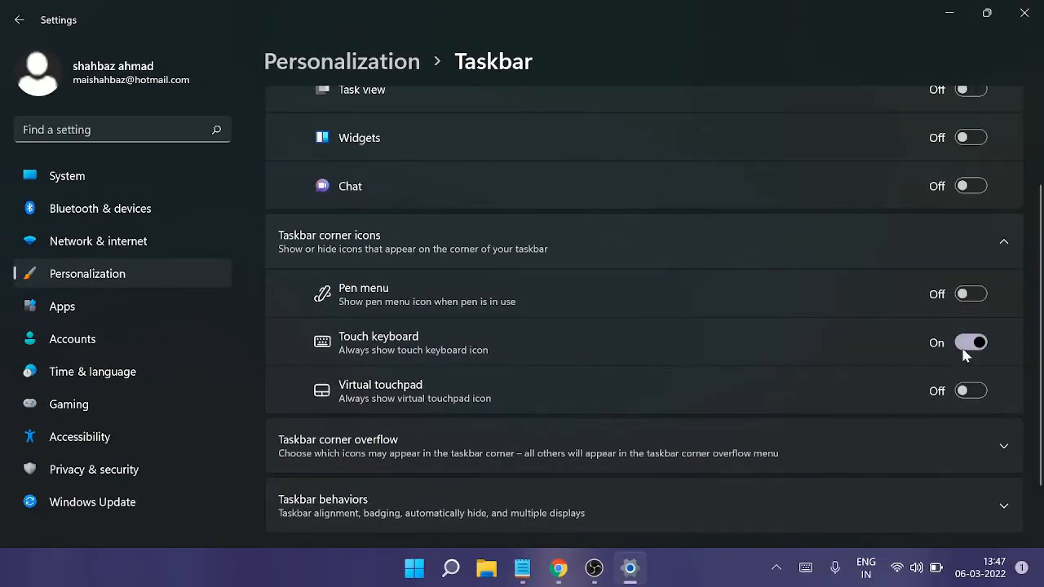
pyautogui.moveTo(805, 567)
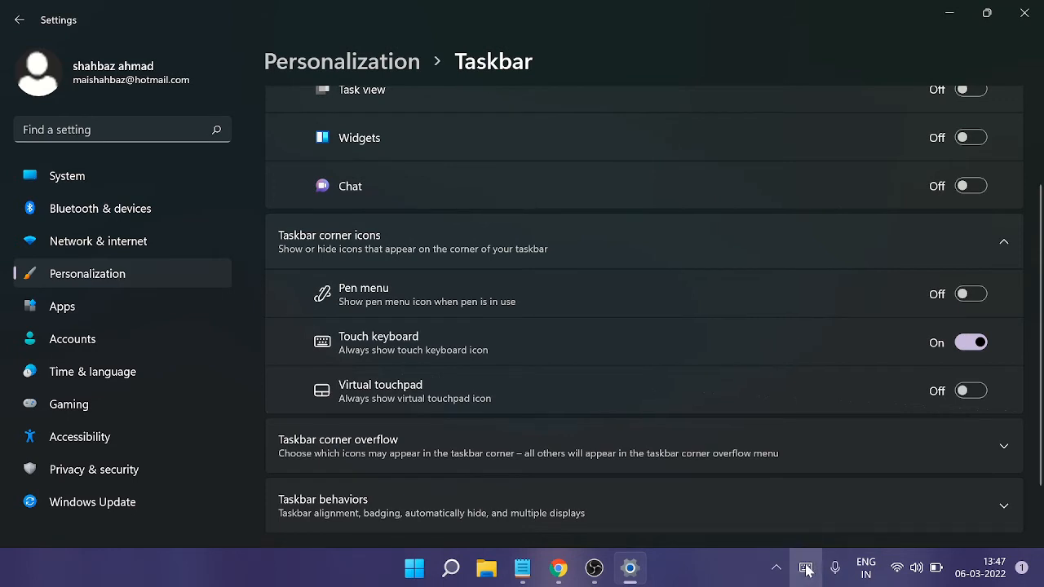
pyautogui.click(805, 567)
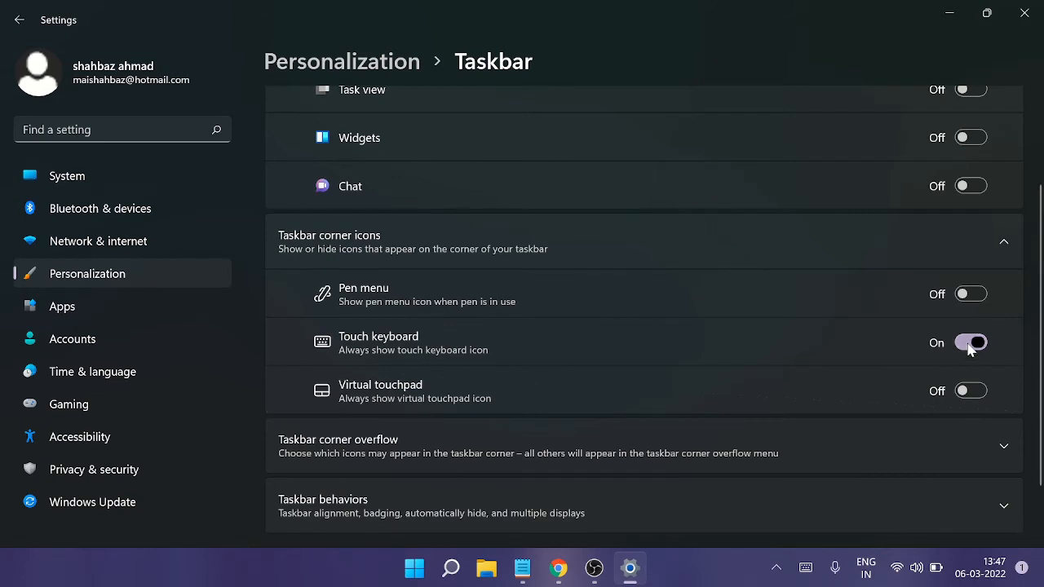
# Switch Touch keyboard back Off so its icon leaves the taskbar corner.
pyautogui.click(970, 342)
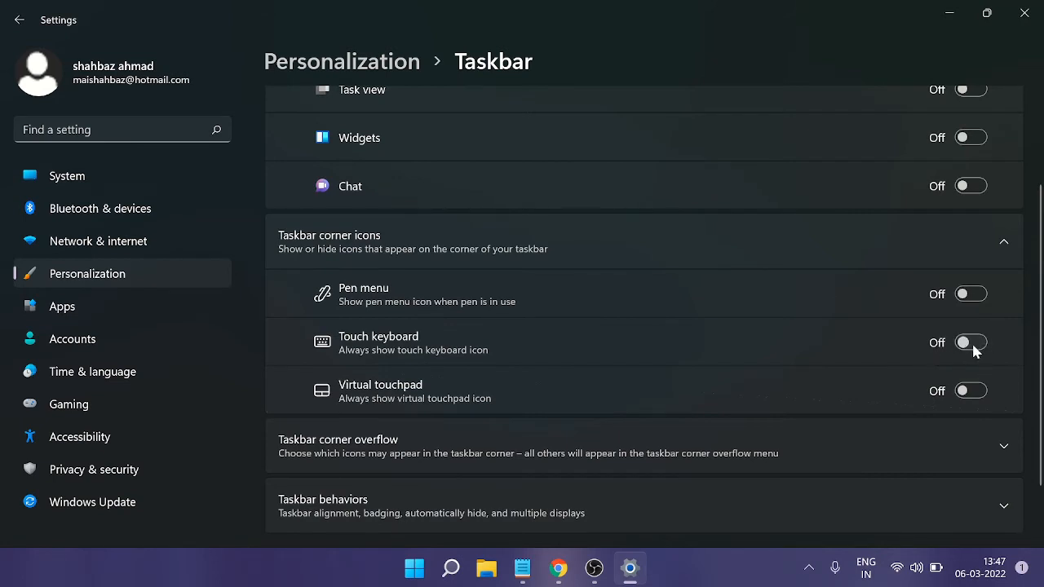
pyautogui.moveTo(888, 326)
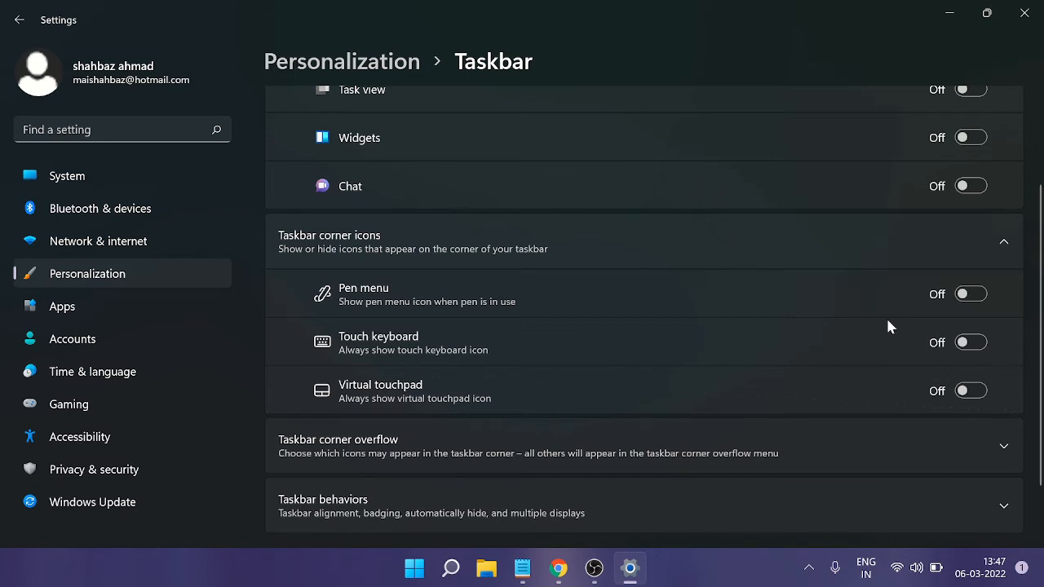
pyautogui.moveTo(481, 343)
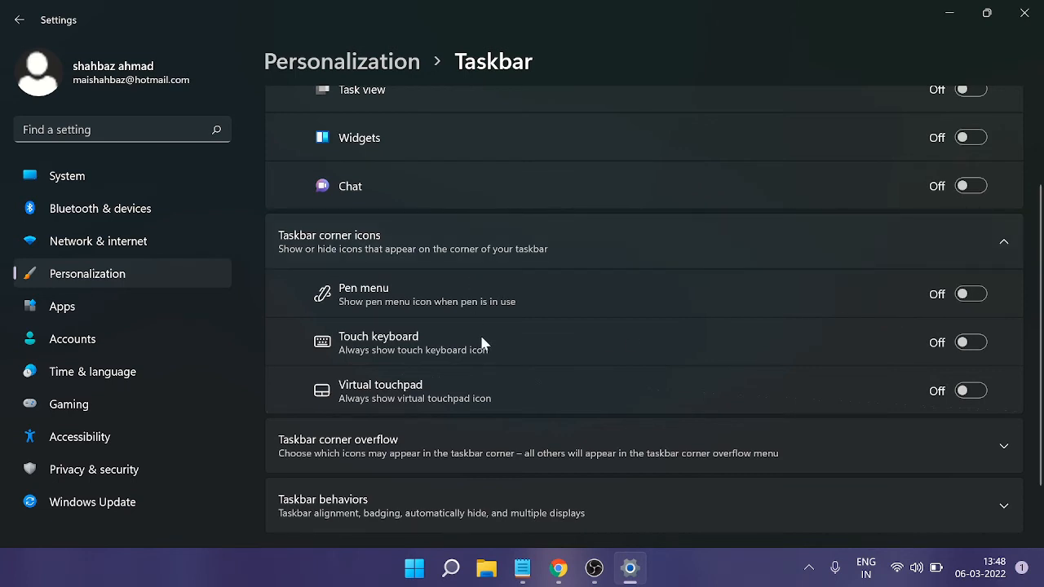
pyautogui.moveTo(486, 323)
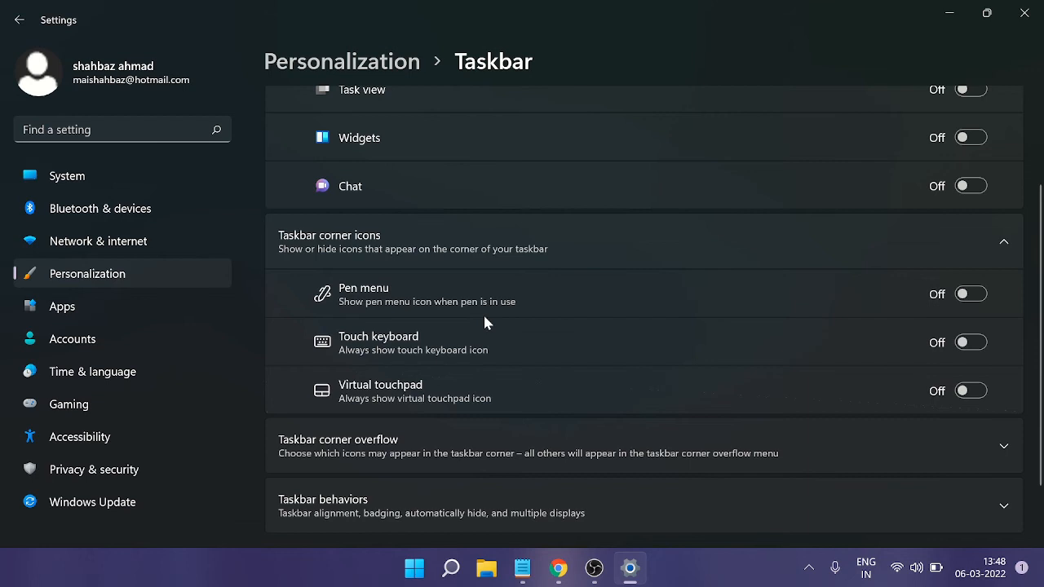
pyautogui.scroll(3)
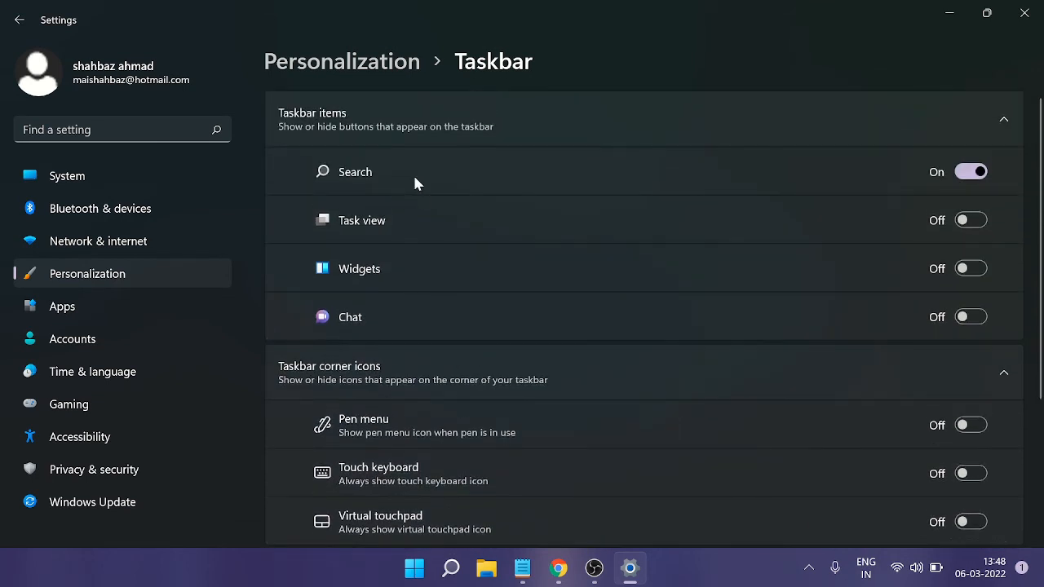
pyautogui.moveTo(522, 475)
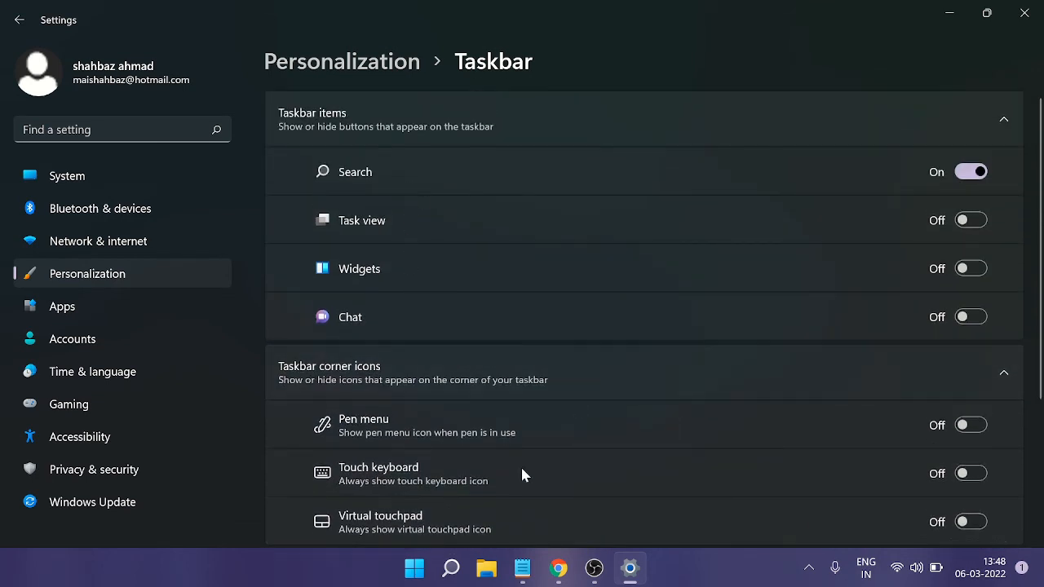
pyautogui.scroll(-3)
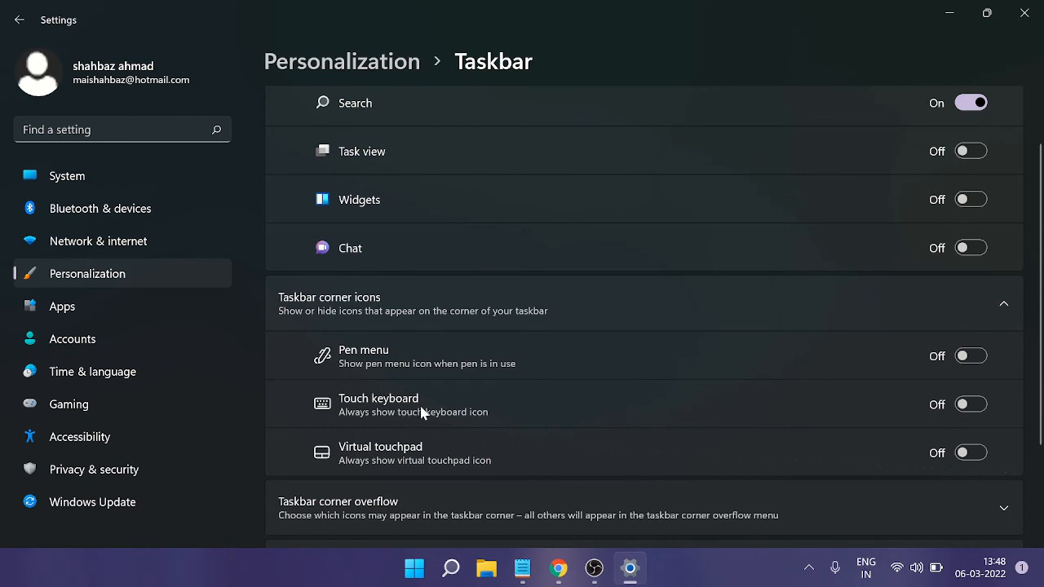